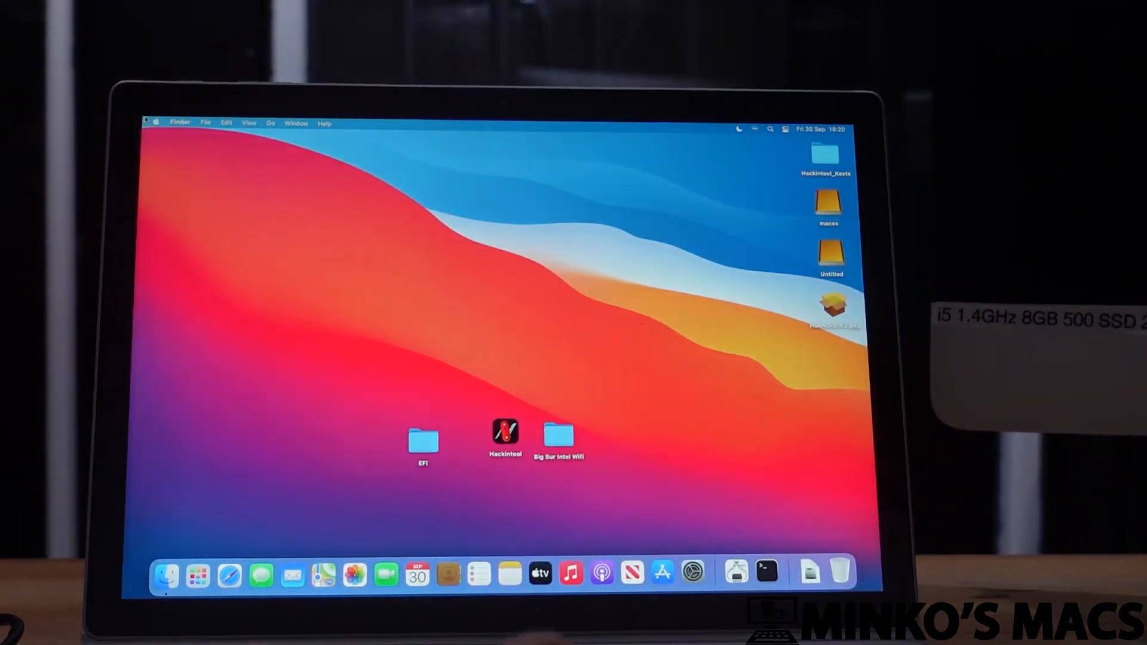
View the macOS Big Sur overview (MacBook Pro, Intel UHD Graphics 620), check the storage of both drives, and return to the overview.
left_click(157, 122)
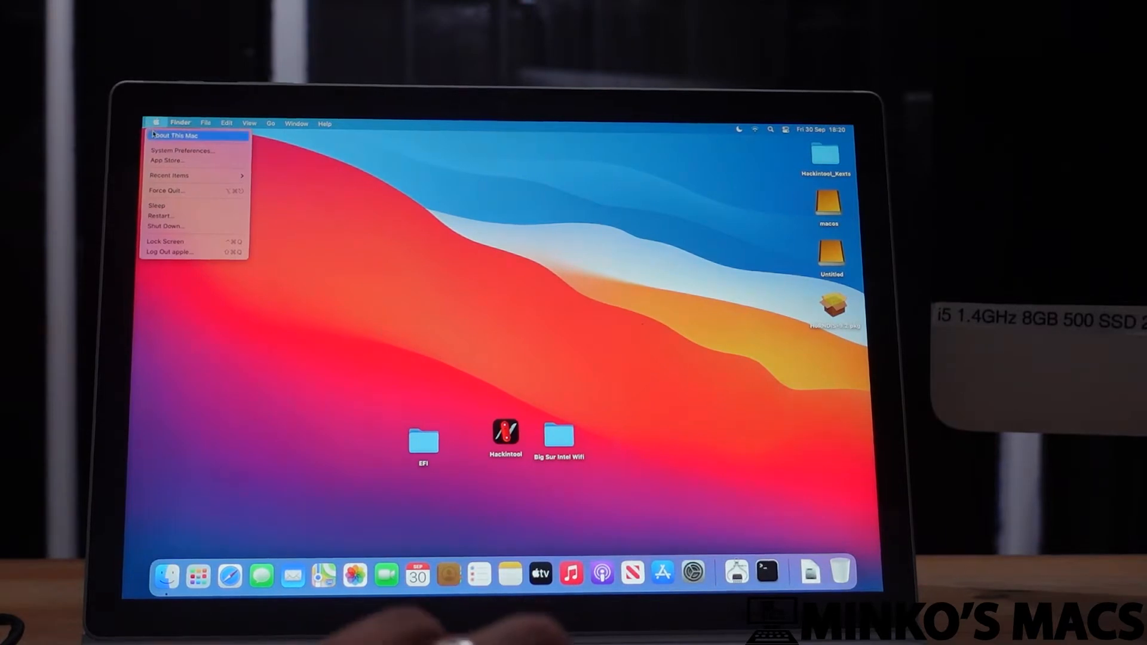
left_click(182, 135)
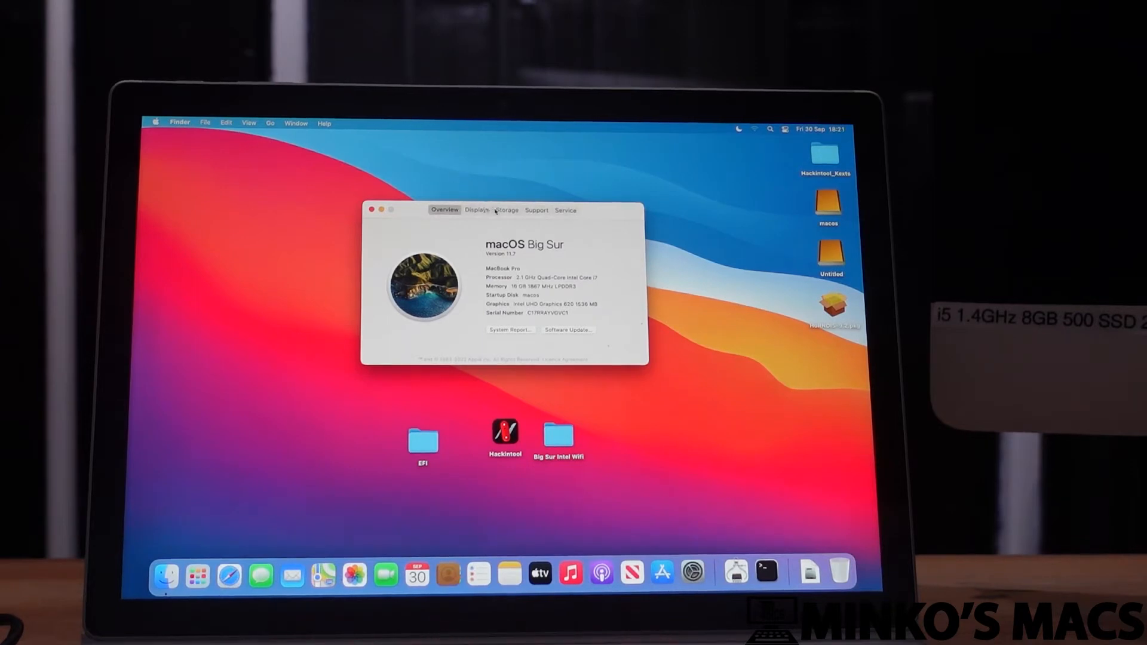
left_click(507, 209)
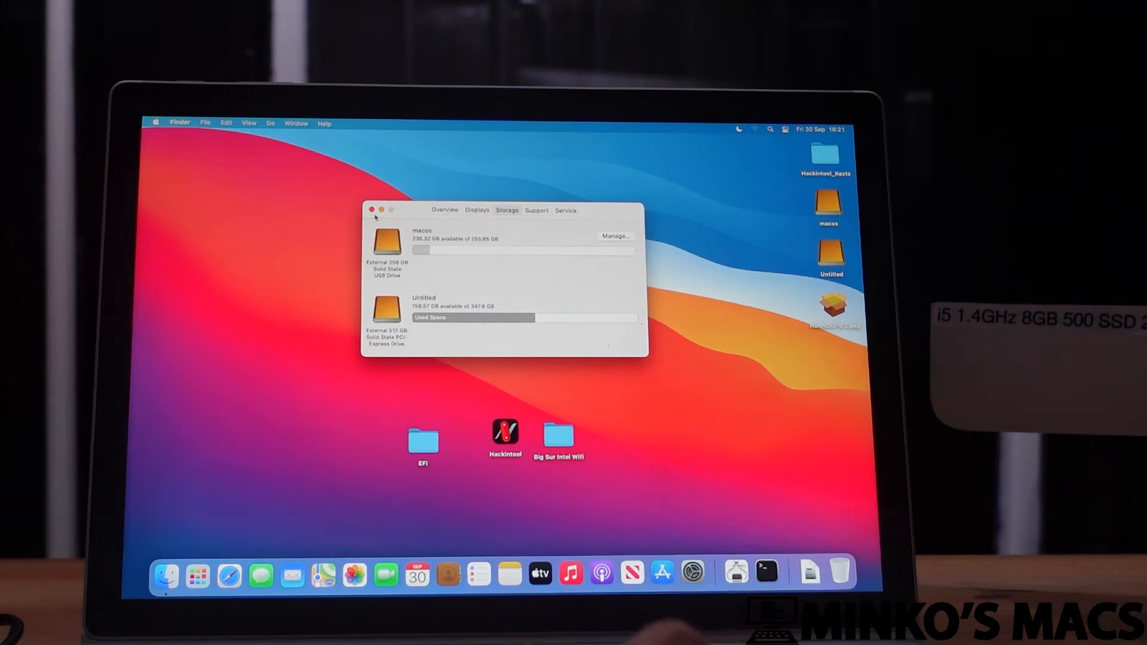
left_click(445, 209)
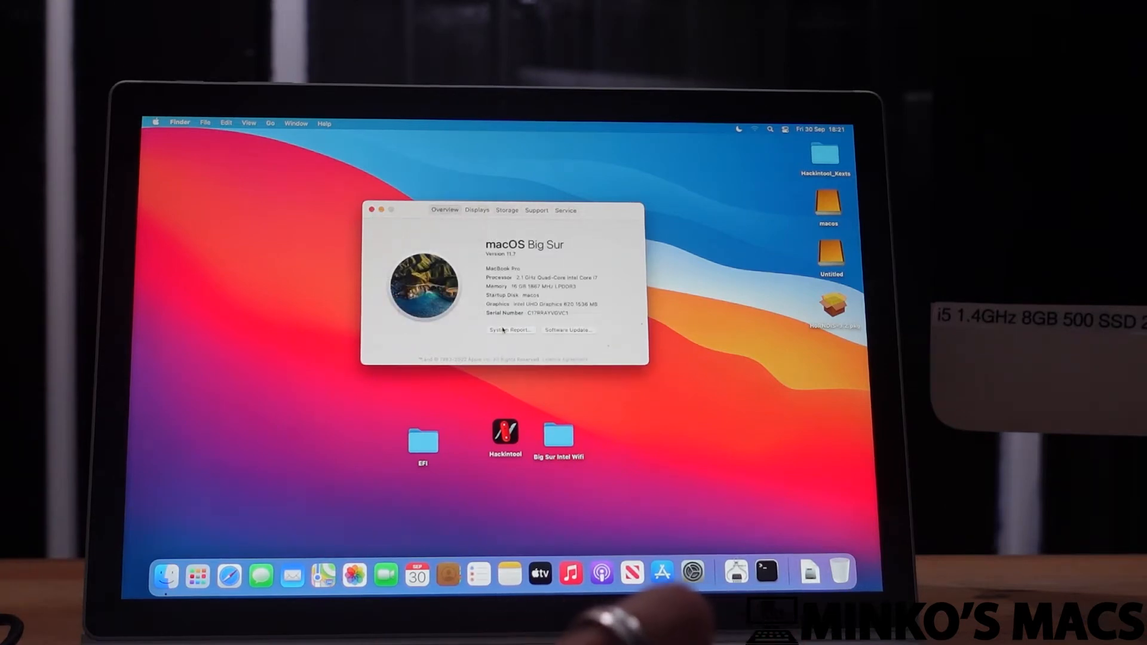
Show the full System Report and its Graphics/Displays section listing Intel UHD Graphics 620.
left_click(509, 330)
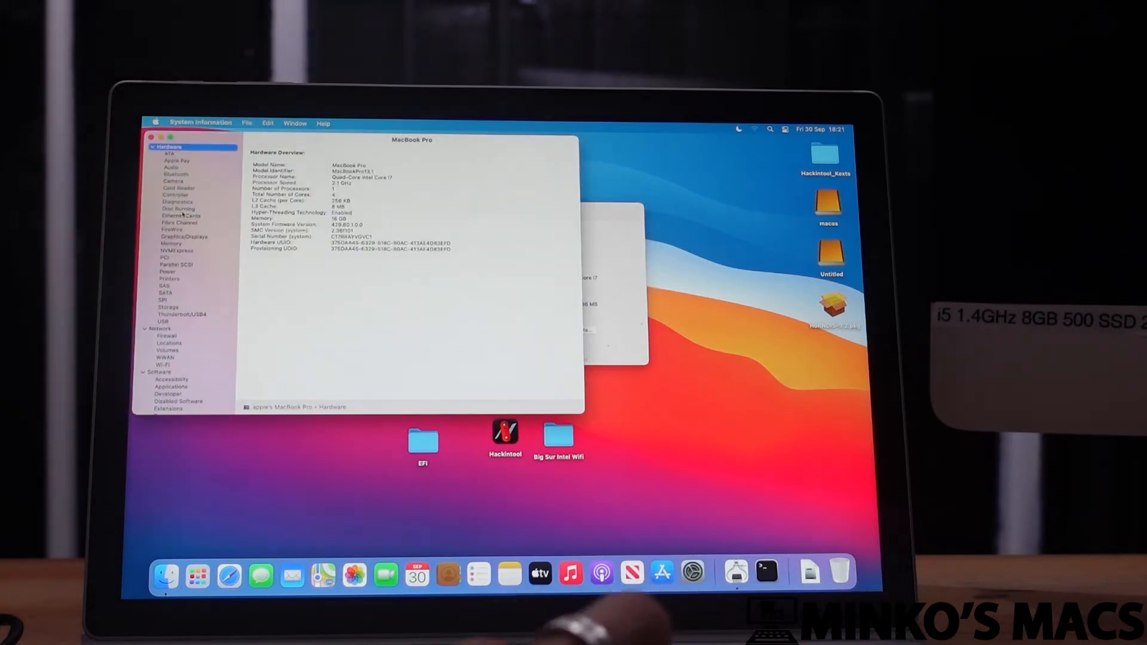
left_click(182, 237)
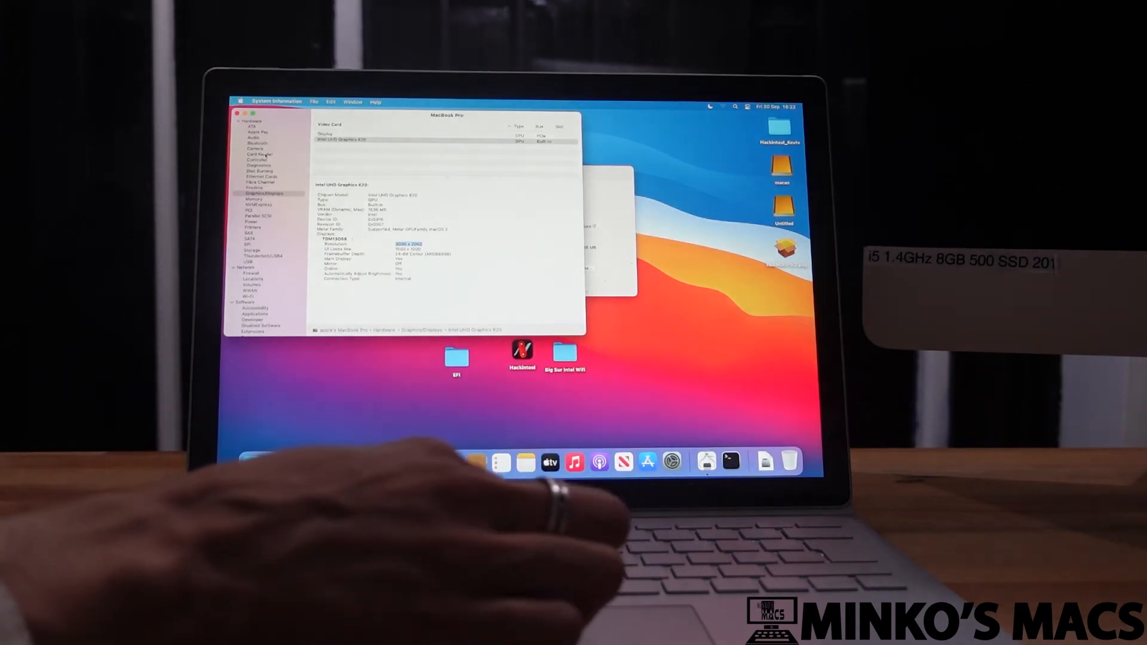
View the Printers and Power/battery reports, then check the Wi‑Fi status showing it is on.
left_click(251, 227)
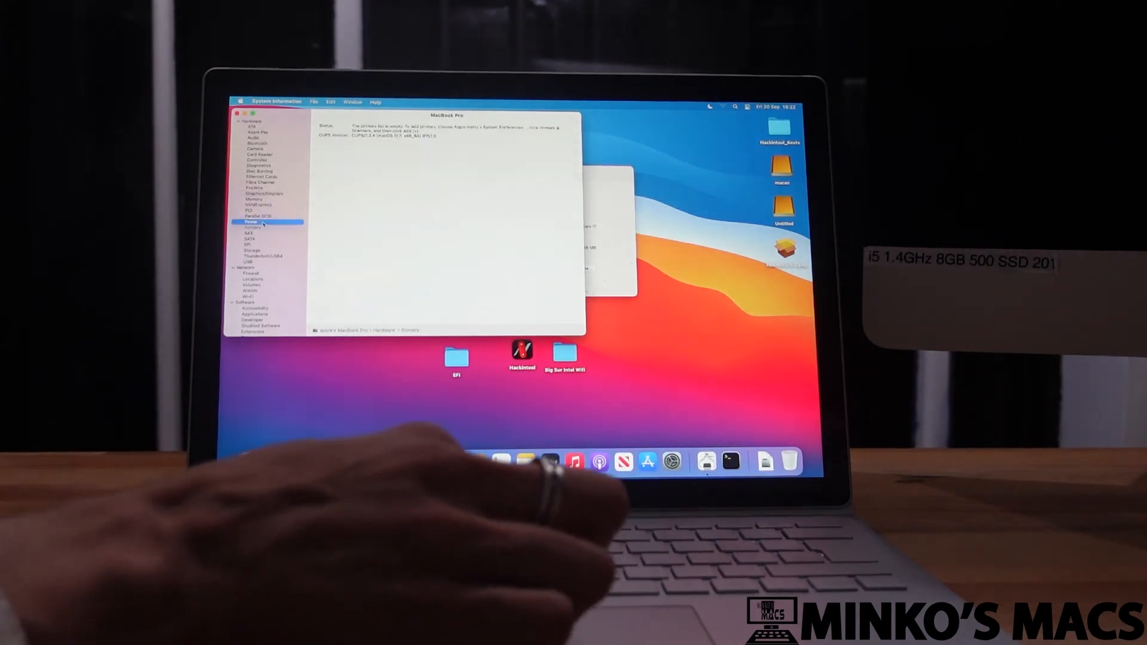
left_click(254, 222)
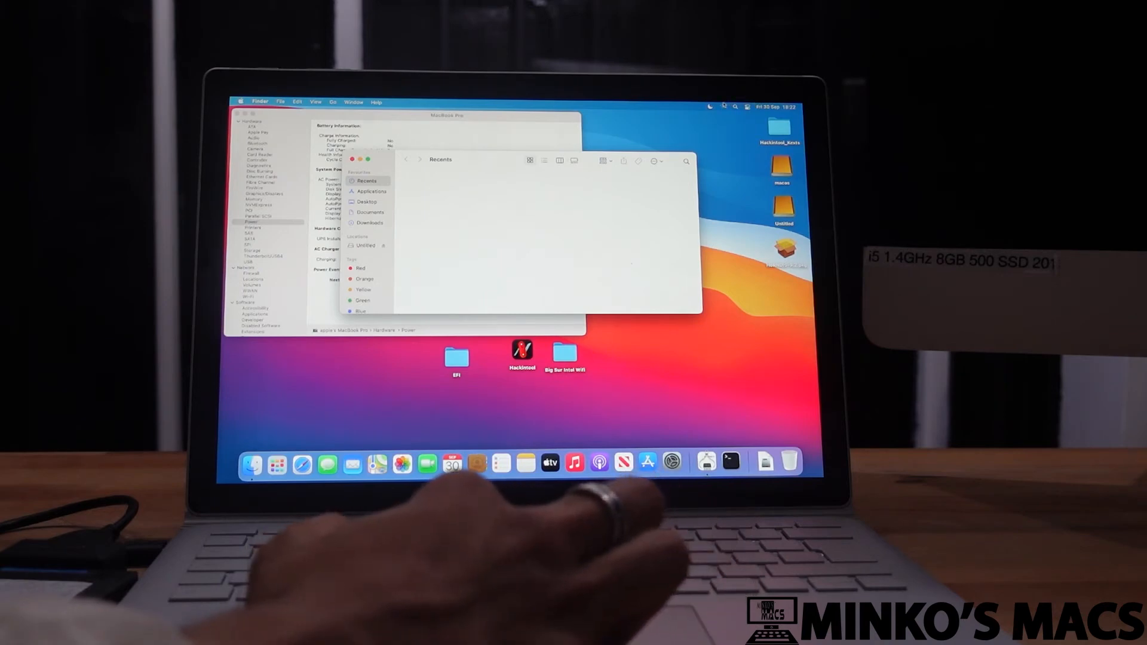
left_click(747, 105)
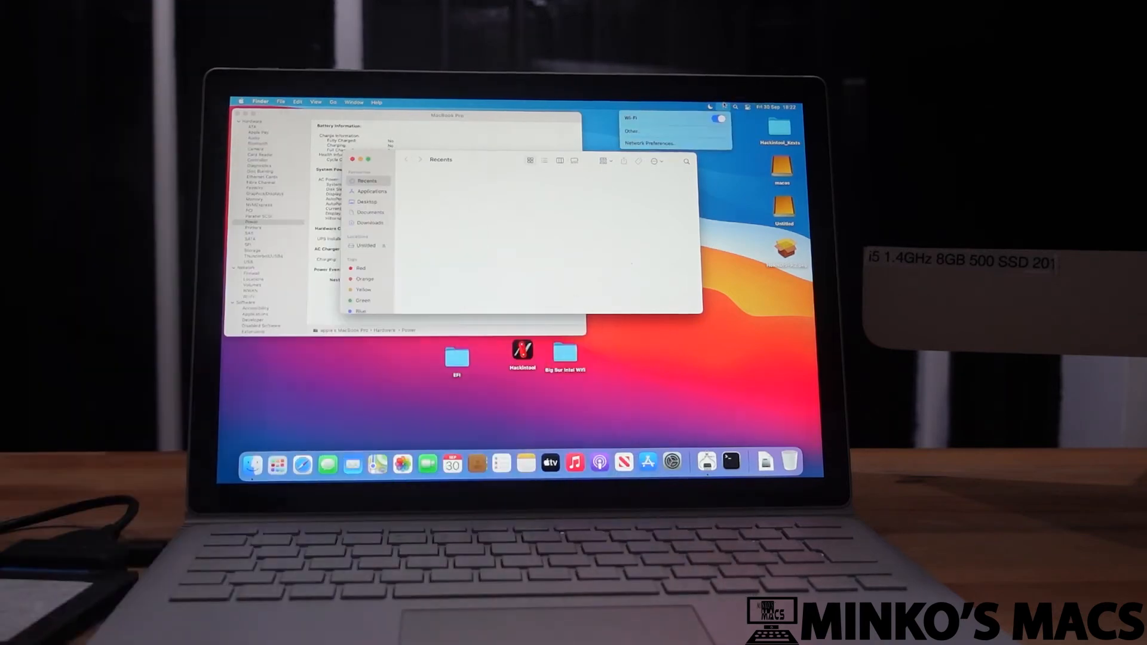